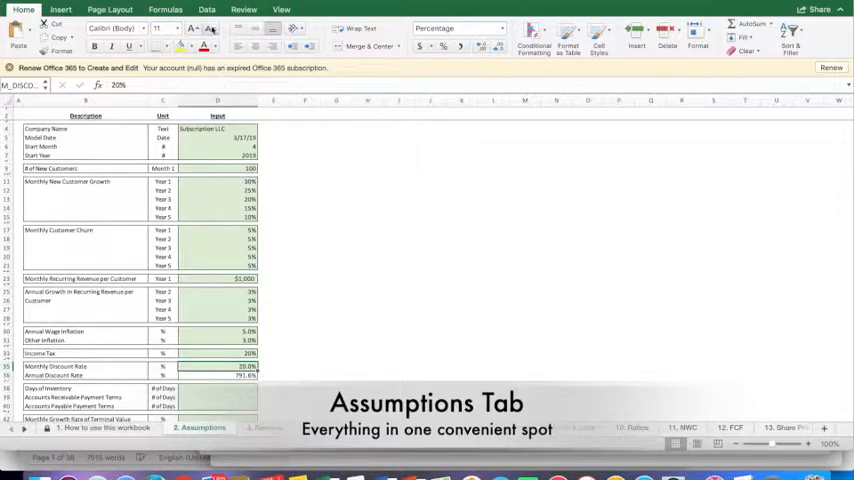
- Goal Seek the monthly discount rate so the annual discount rate in D36 reaches 75%
click(207, 9)
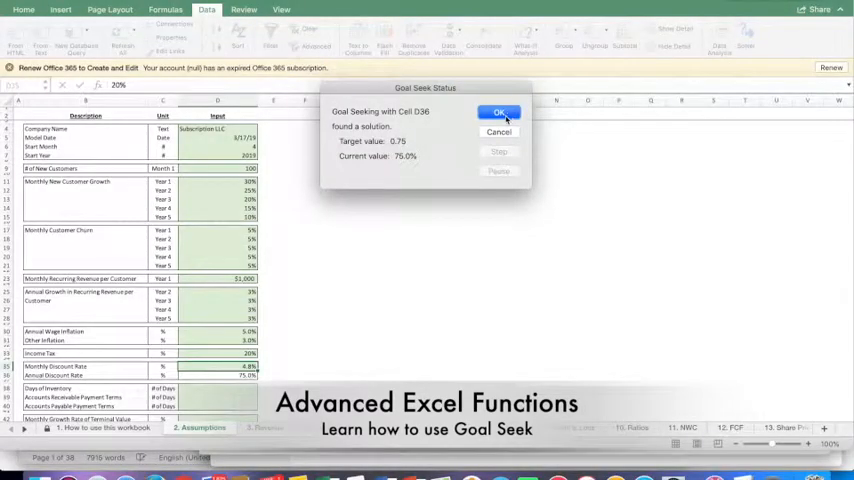
- Accept the 4.8% monthly discount rate and view the 12. FCF sheet
click(499, 112)
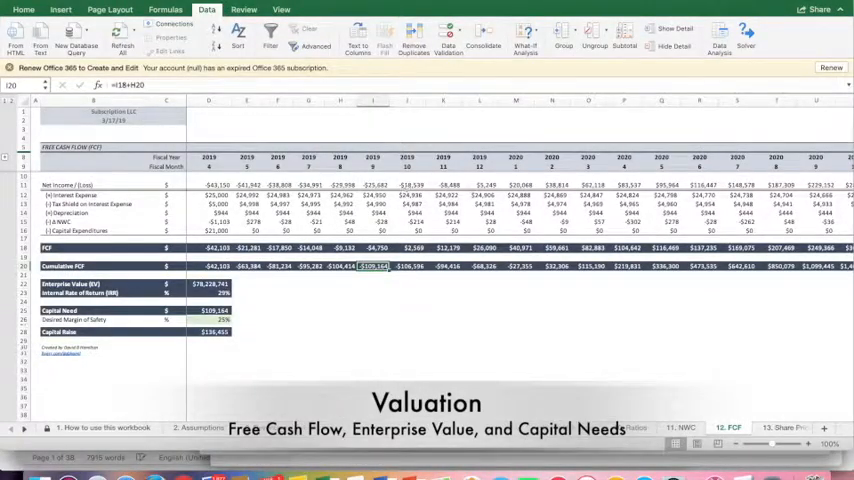
click(212, 310)
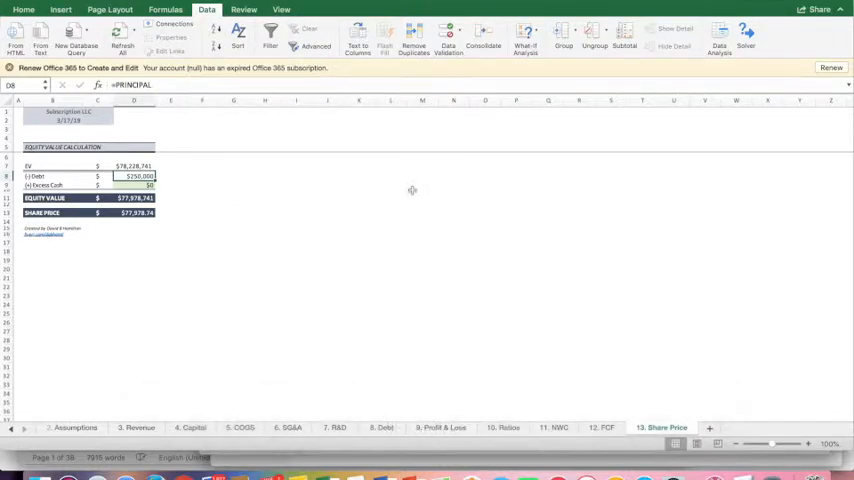
mouse_move(291, 265)
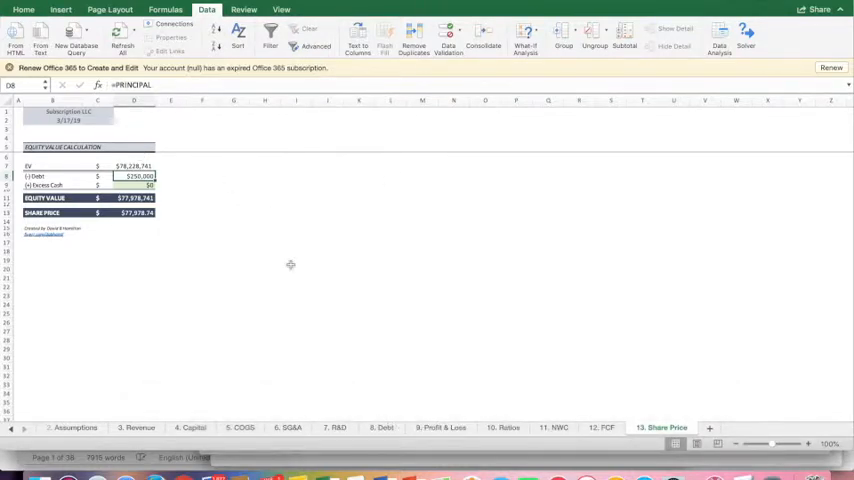